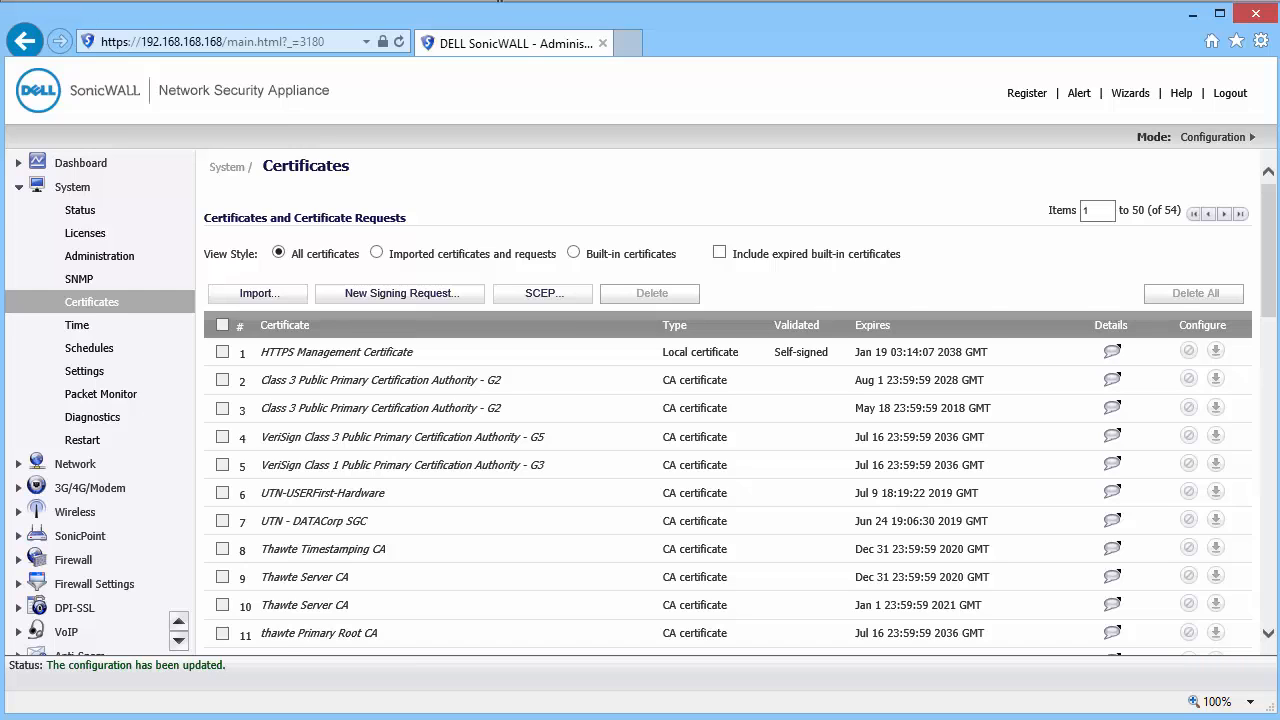
# - Filter the certificate list to imported certificates and requests, and start a new signing request
pyautogui.click(376, 252)
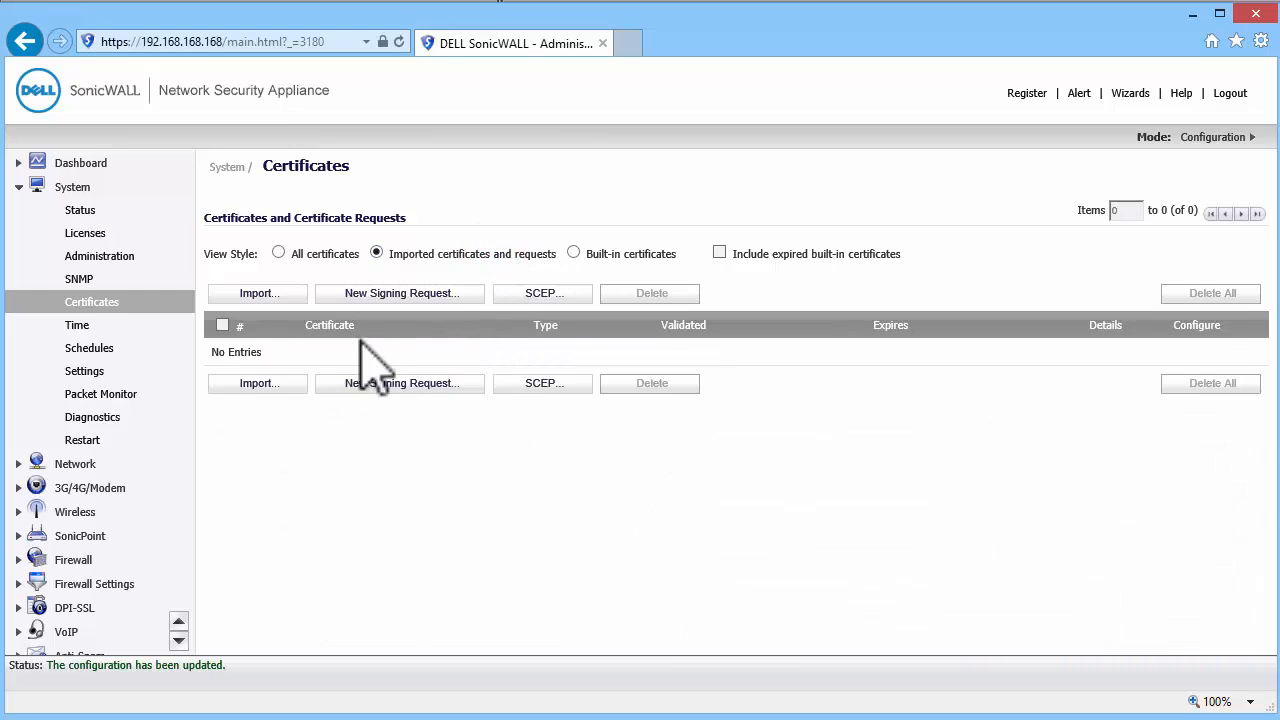
pyautogui.click(399, 293)
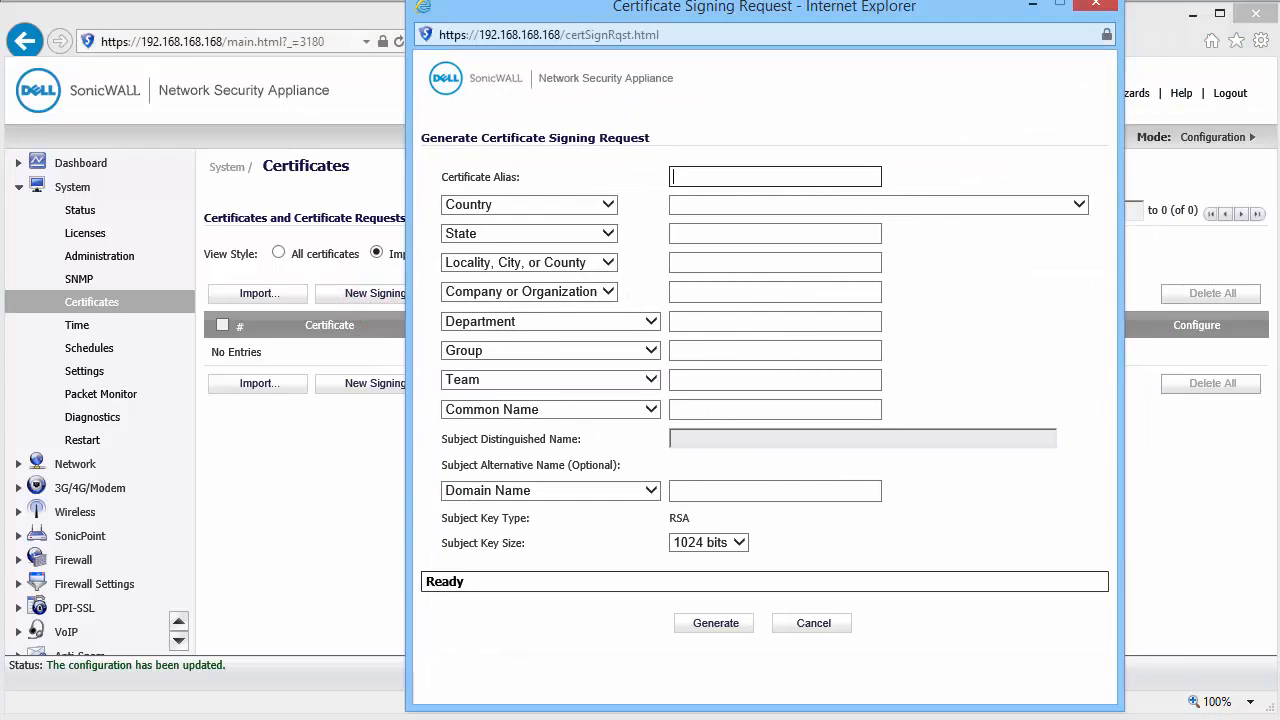
# - Generate a 2048-bit request VPN-Cert for server.hal-2014.local, Karnataka, Bengaluru, India
pyautogui.write('VPN-Cert')
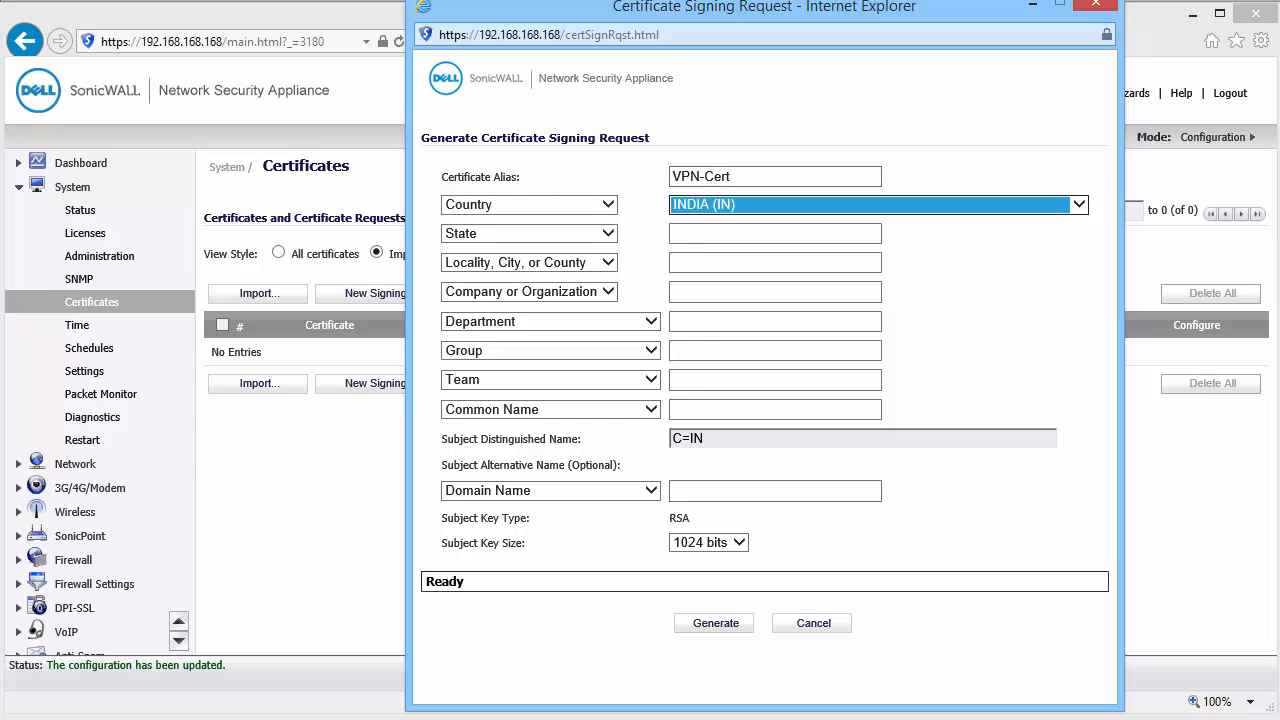
pyautogui.write('Karnat')
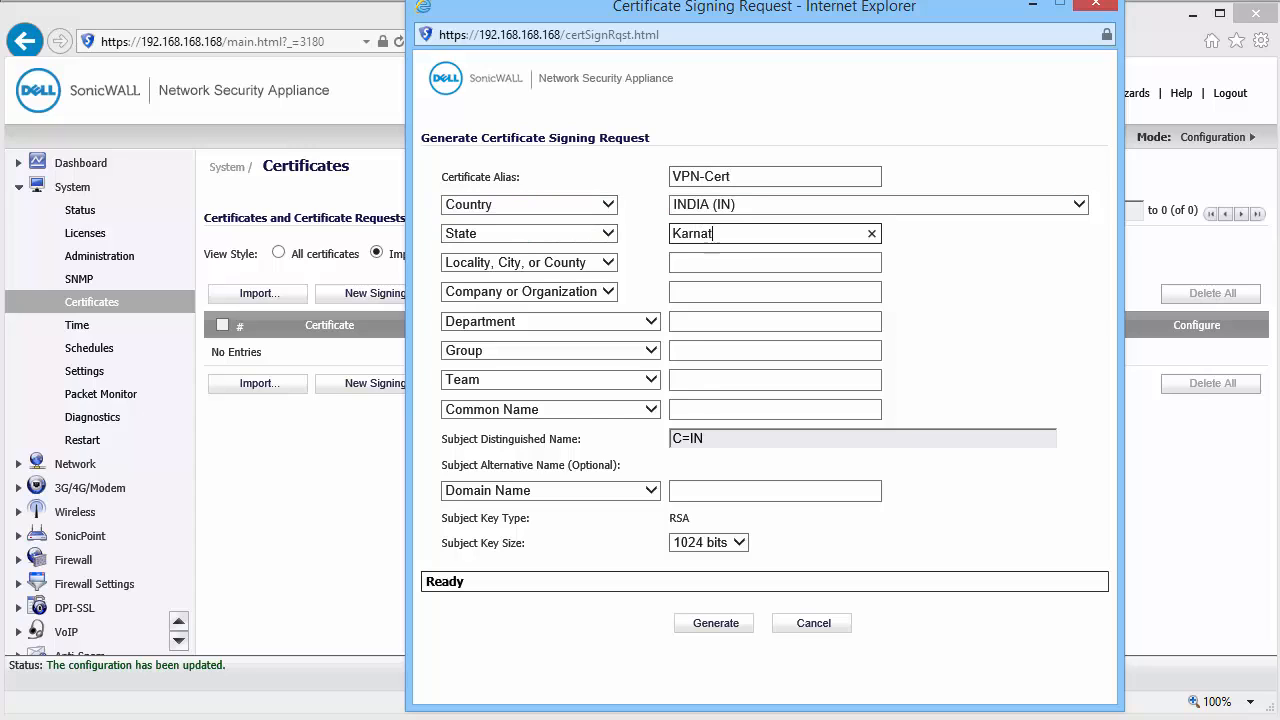
pyautogui.write('server.hal-2014.local')
pyautogui.click(775, 263)
pyautogui.write('Bengaluru')
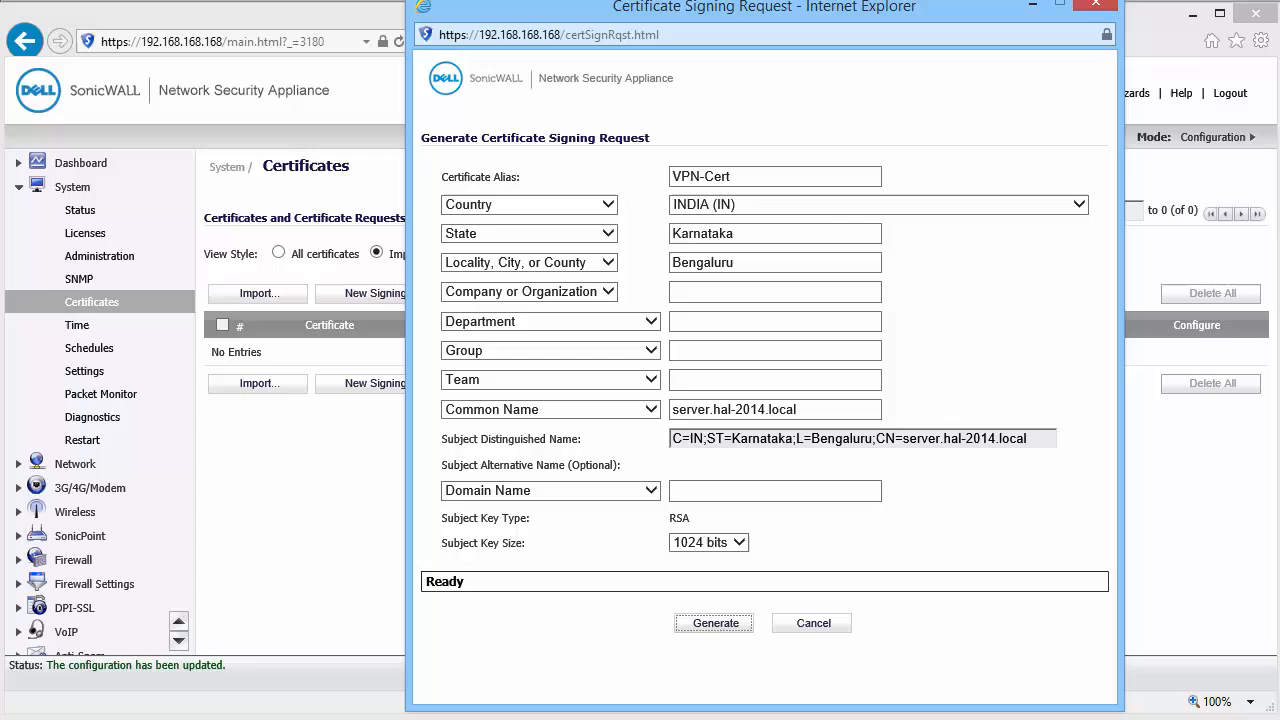
pyautogui.click(707, 542)
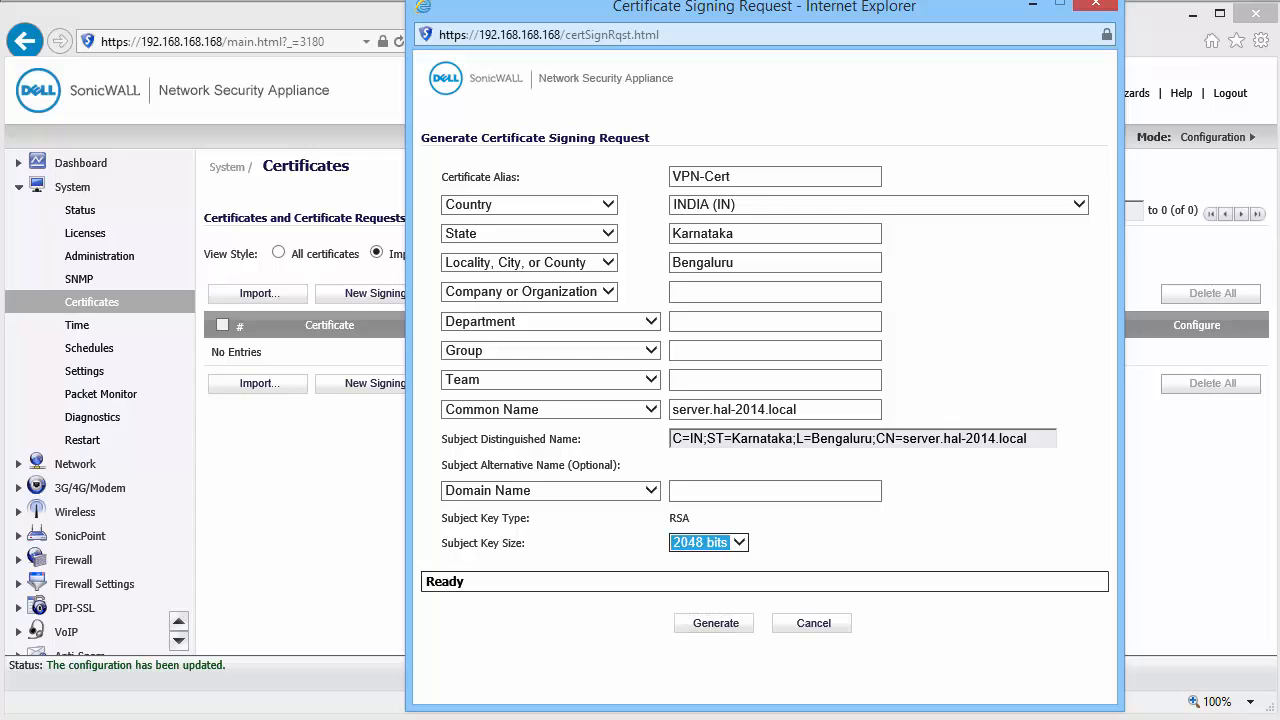
pyautogui.click(714, 622)
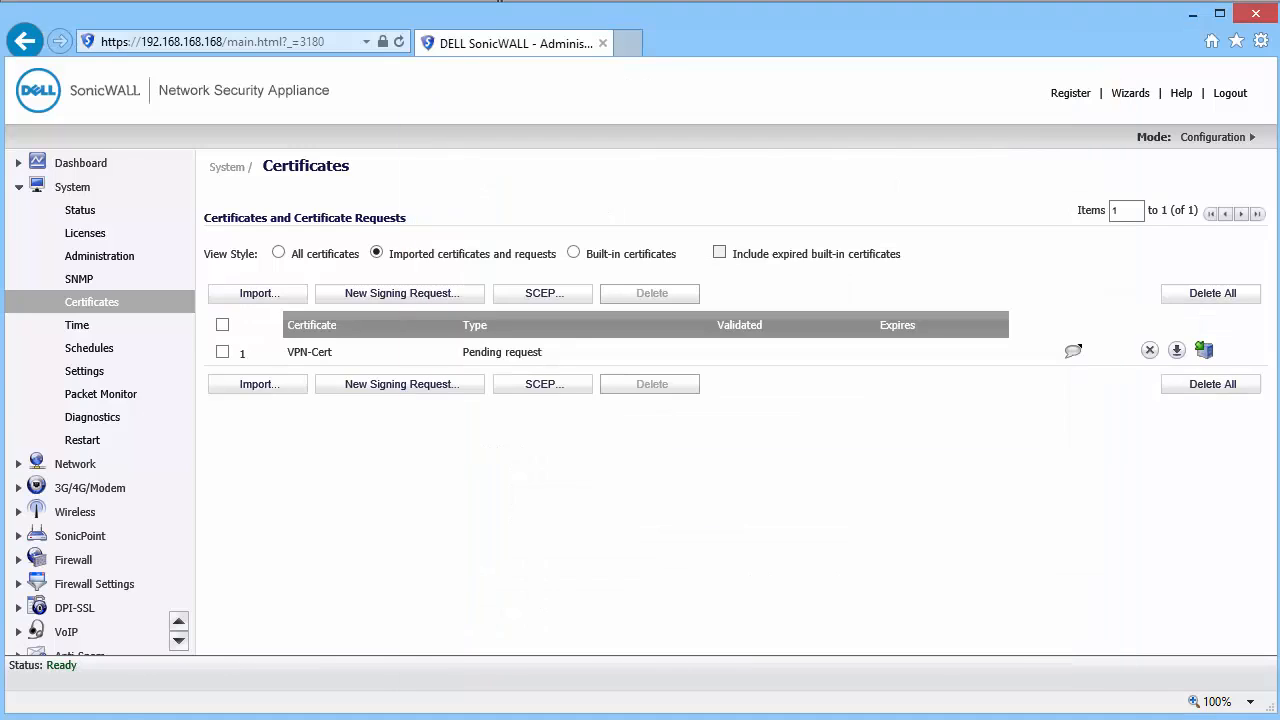
# - Export VPN-Cert.p10, open it in Notepad, and copy all the request text
pyautogui.click(1176, 350)
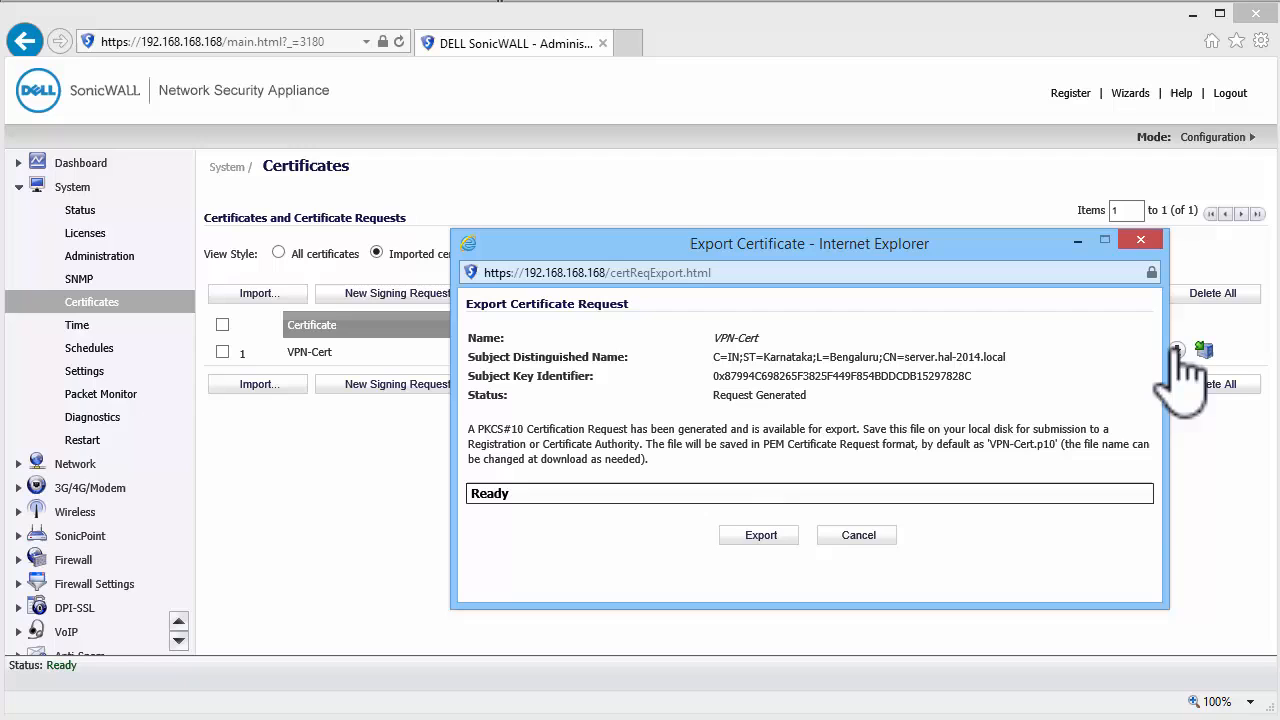
pyautogui.click(760, 535)
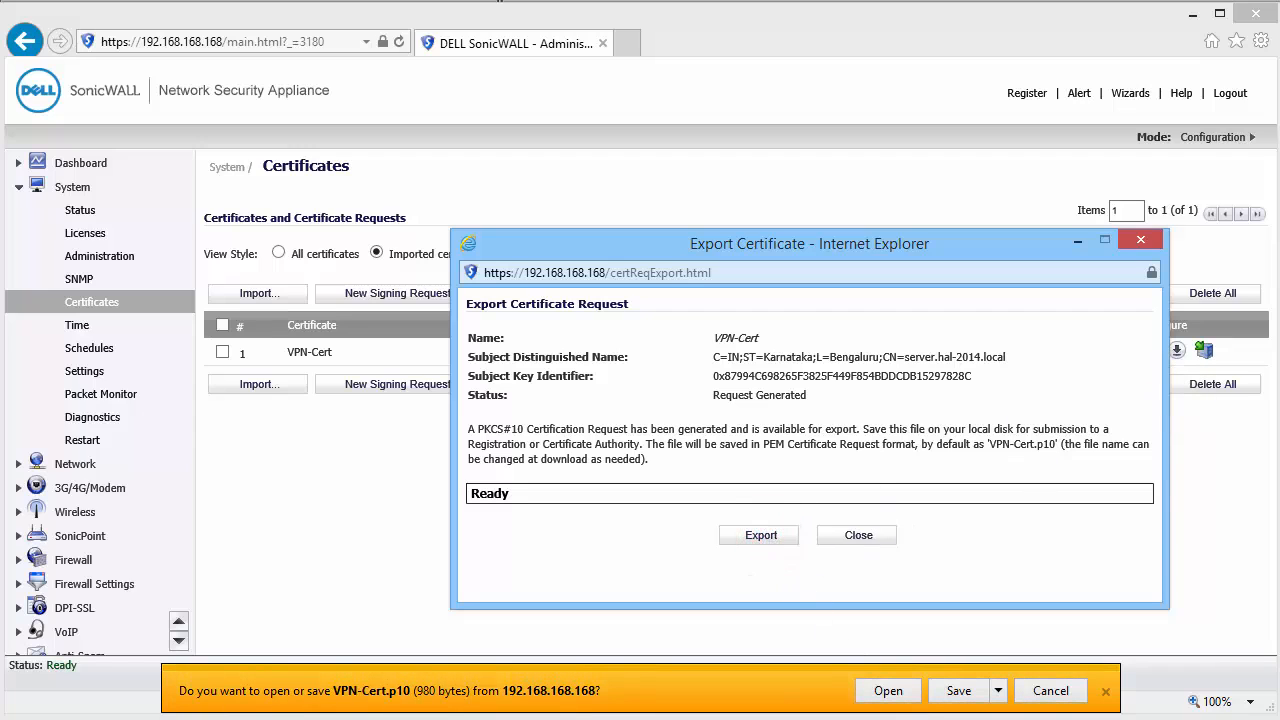
pyautogui.click(887, 690)
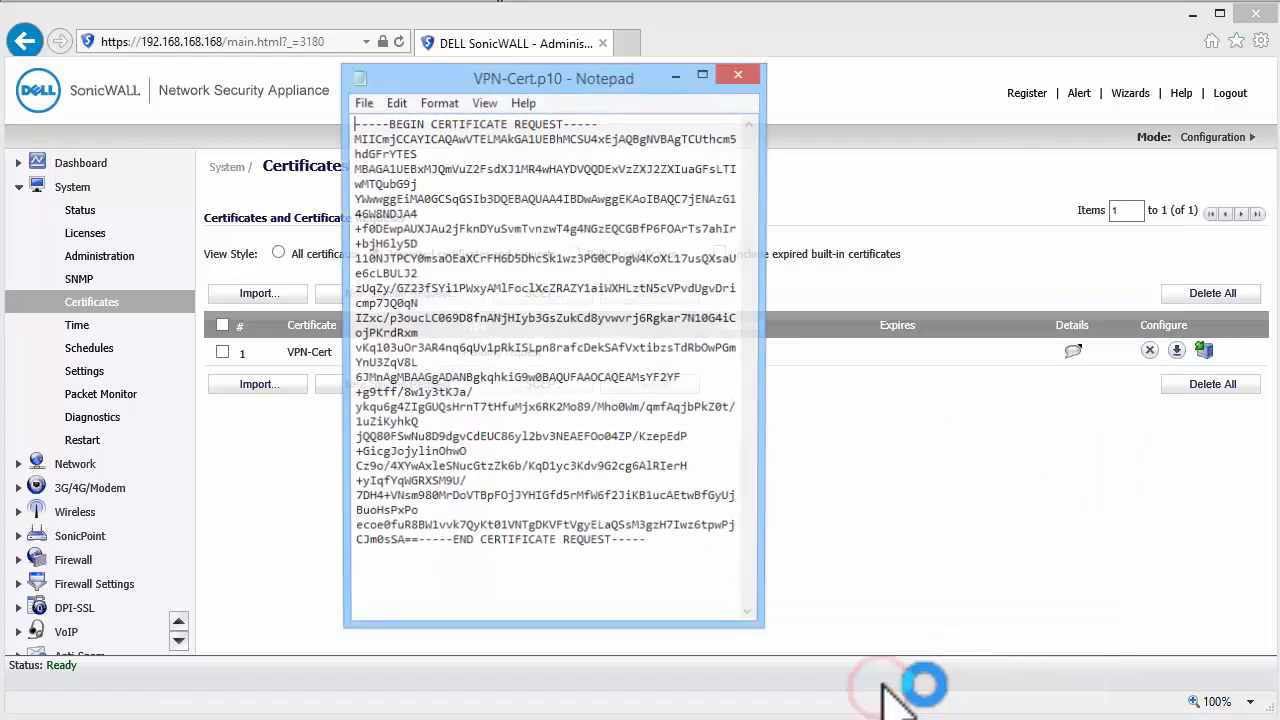
pyautogui.rightClick(465, 250)
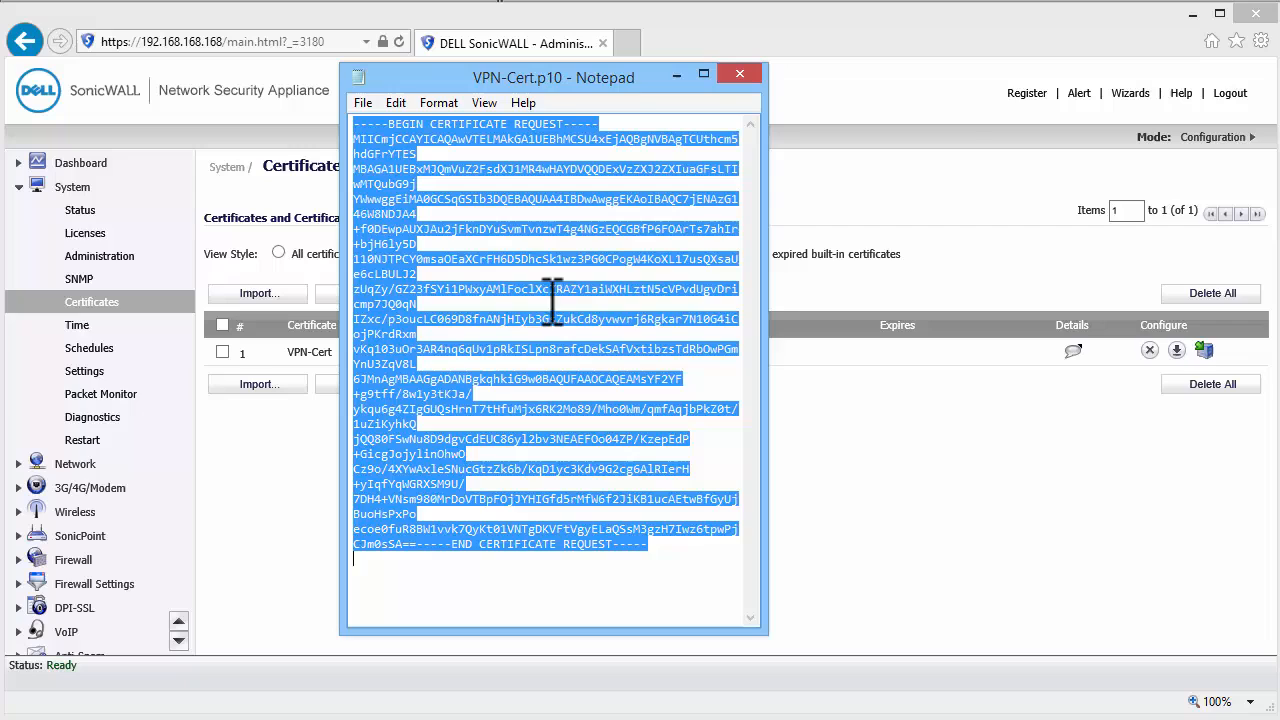
pyautogui.click(739, 74)
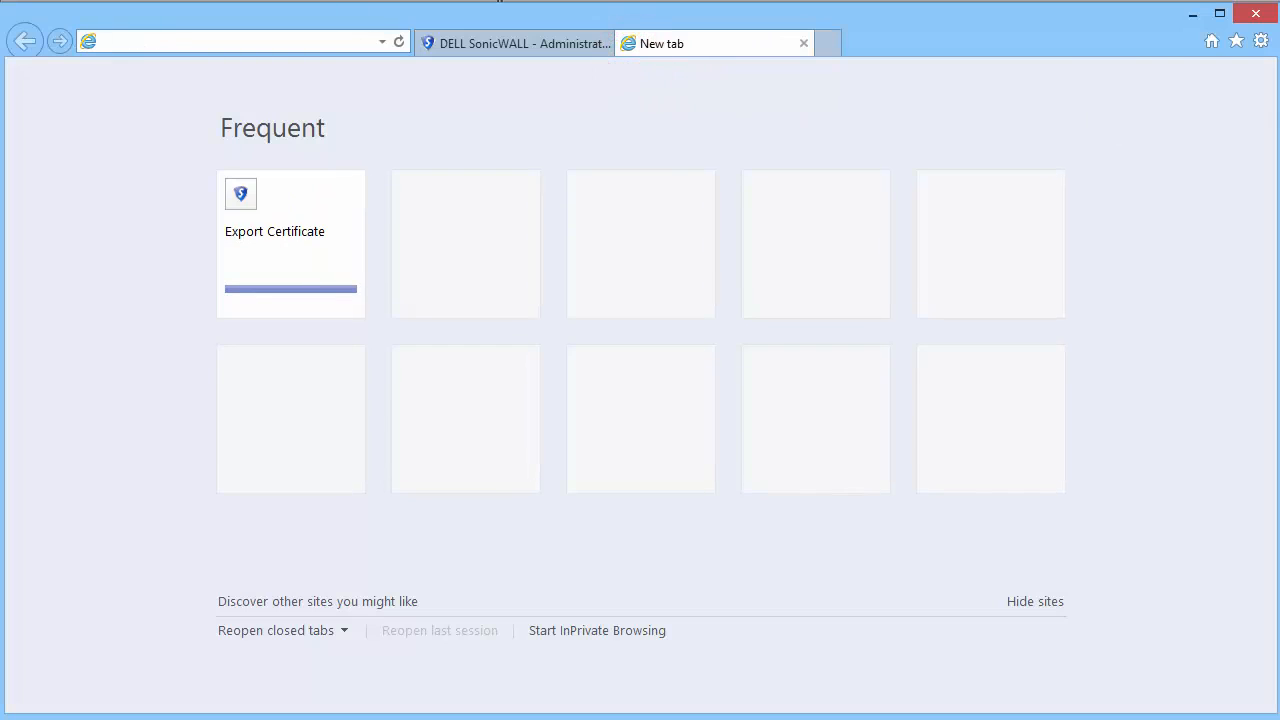
pyautogui.write('https:')
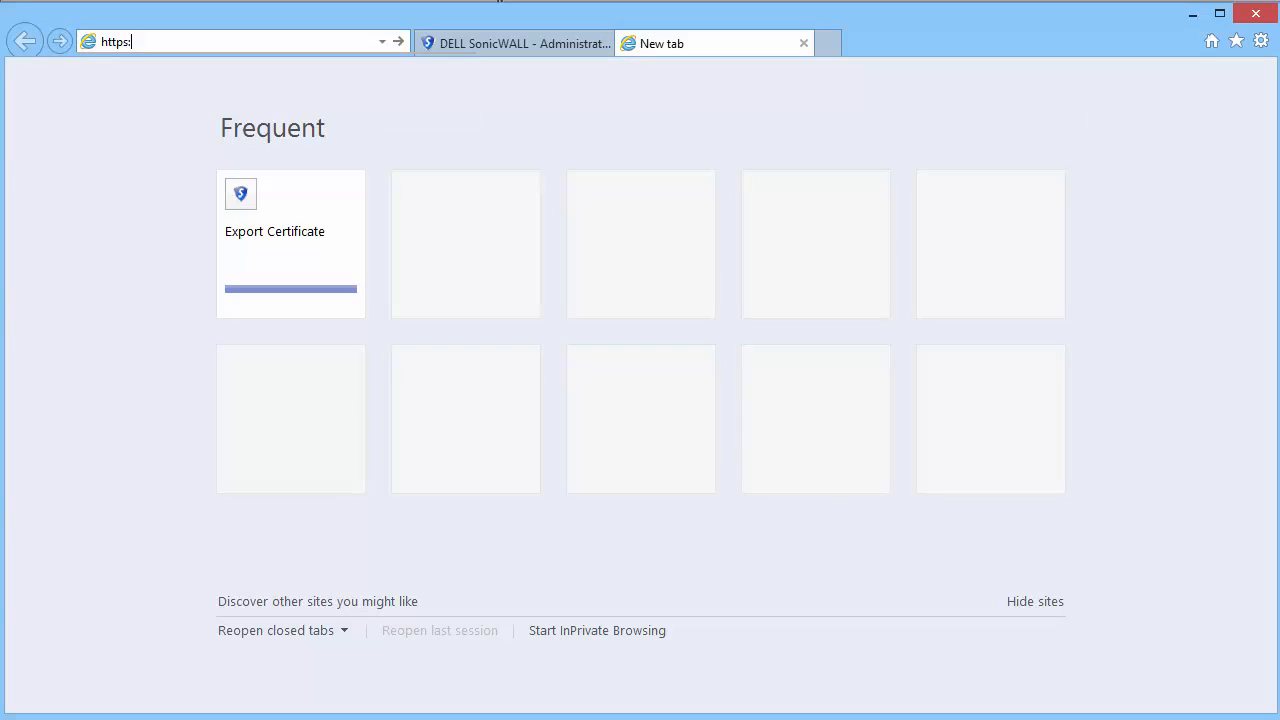
pyautogui.write('192.168.168.3/')
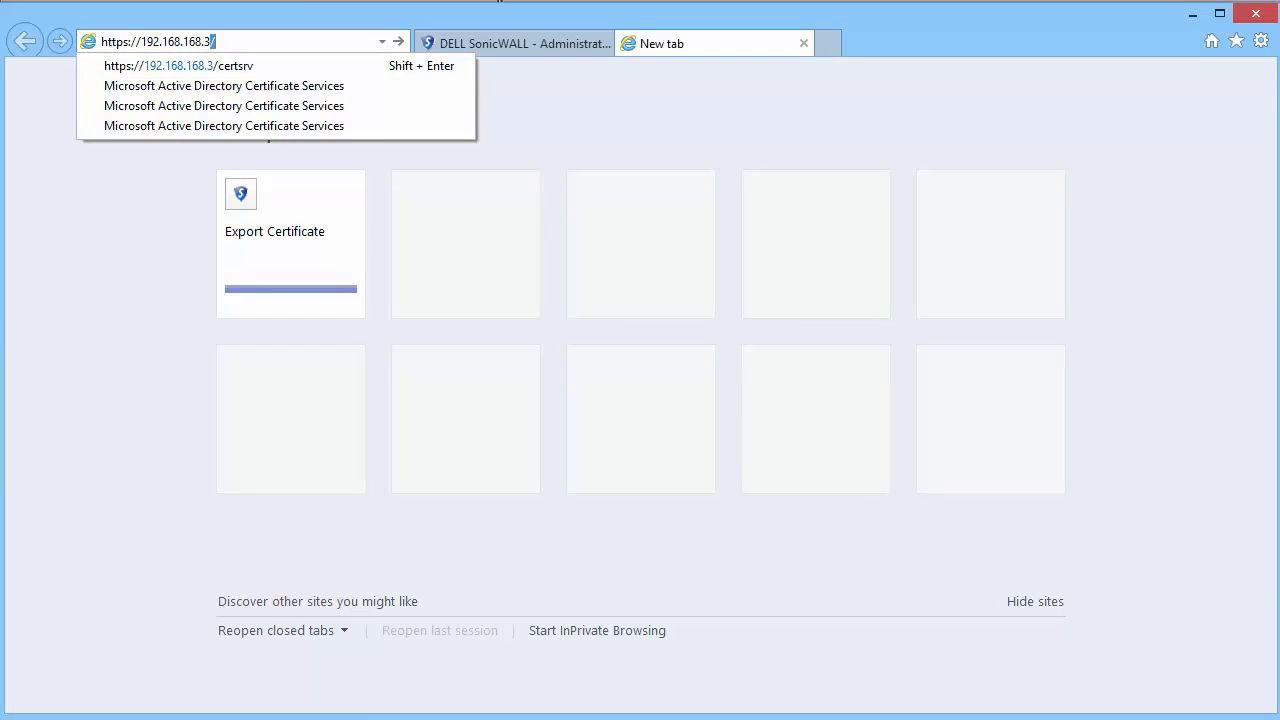
pyautogui.write('certsrv')
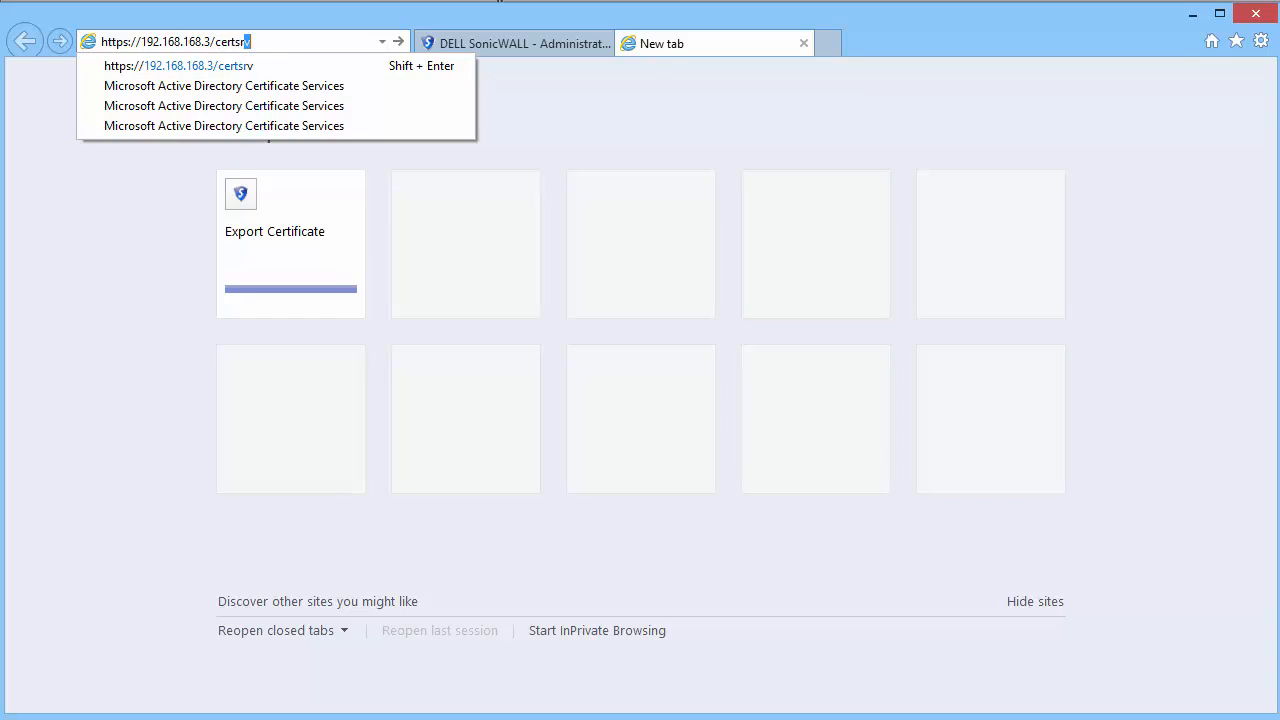
pyautogui.write('v')
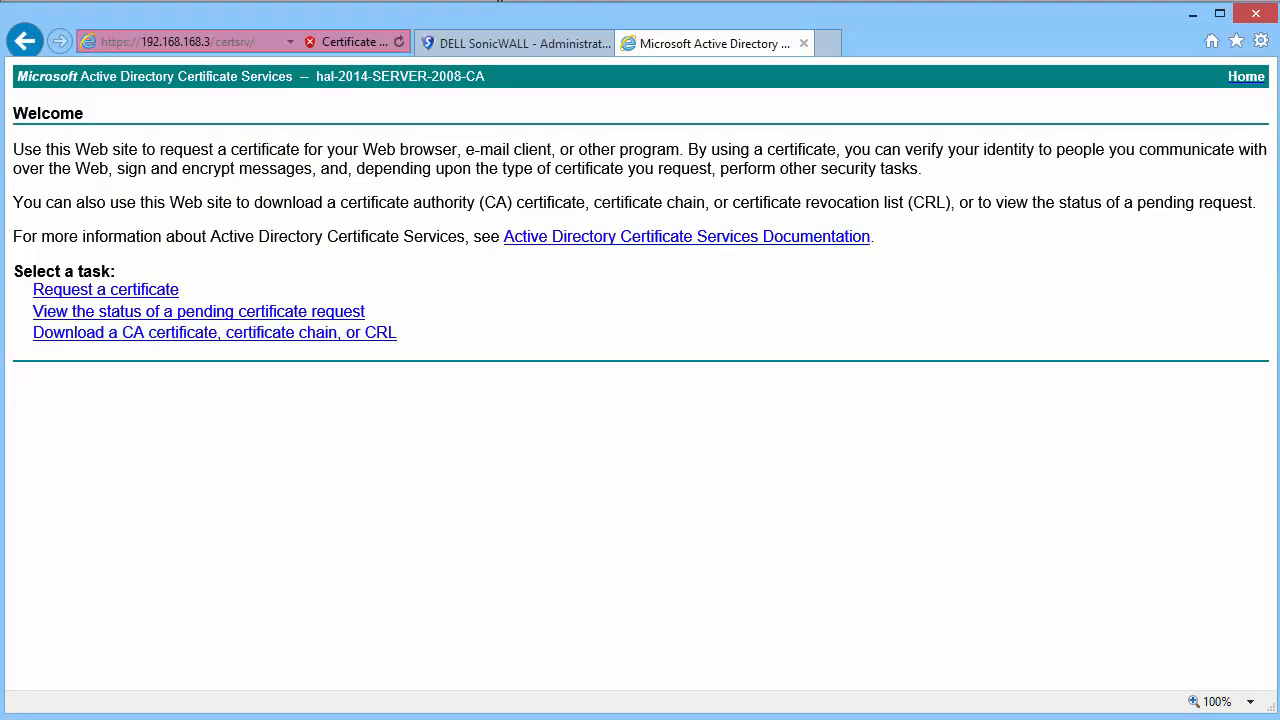
pyautogui.moveTo(765, 305)
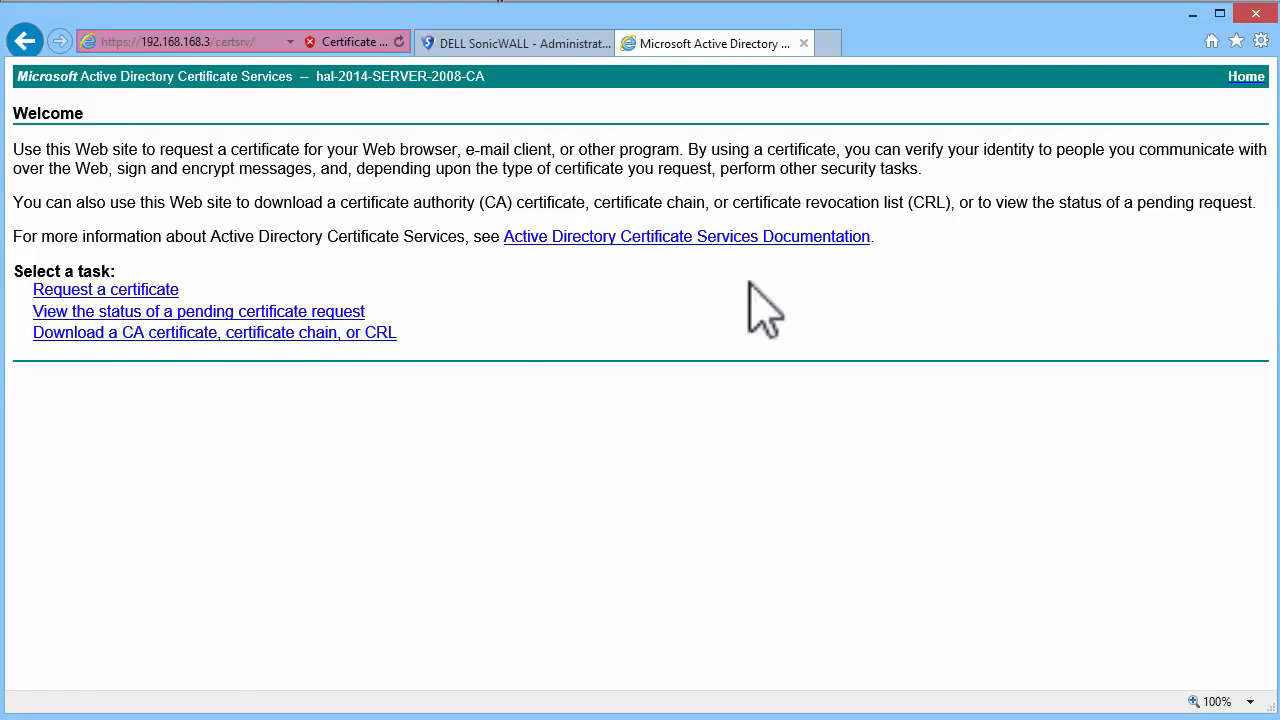
# - Open the advanced certificate request form via 'Request a certificate'
pyautogui.click(105, 289)
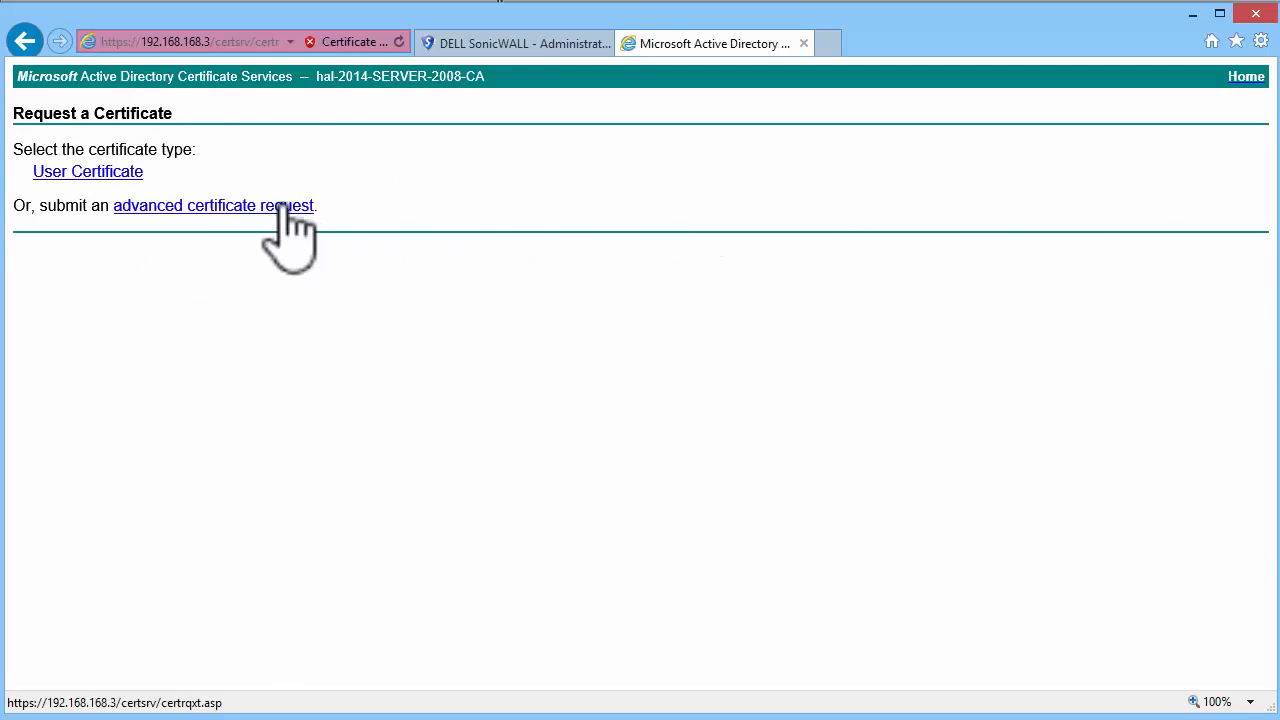
pyautogui.click(213, 205)
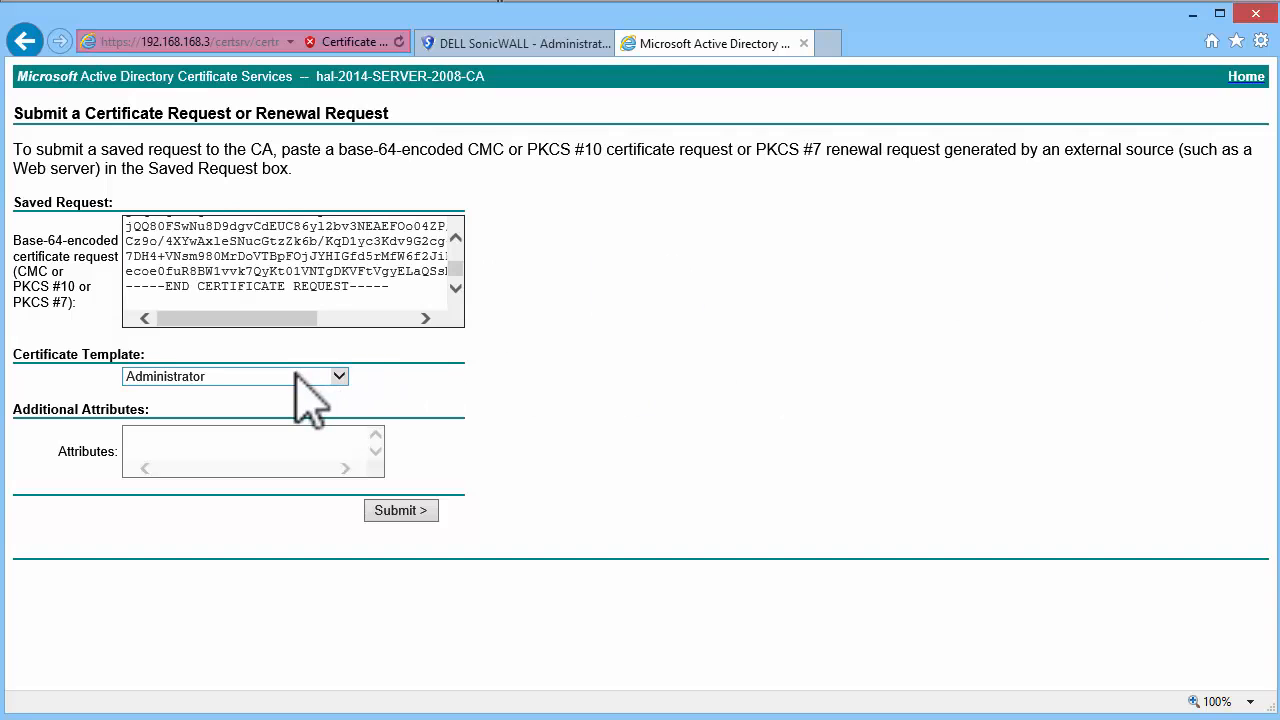
# - Submit the request with attribute san:dns=server.hal-2014.local to get the certificate issued
pyautogui.click(235, 376)
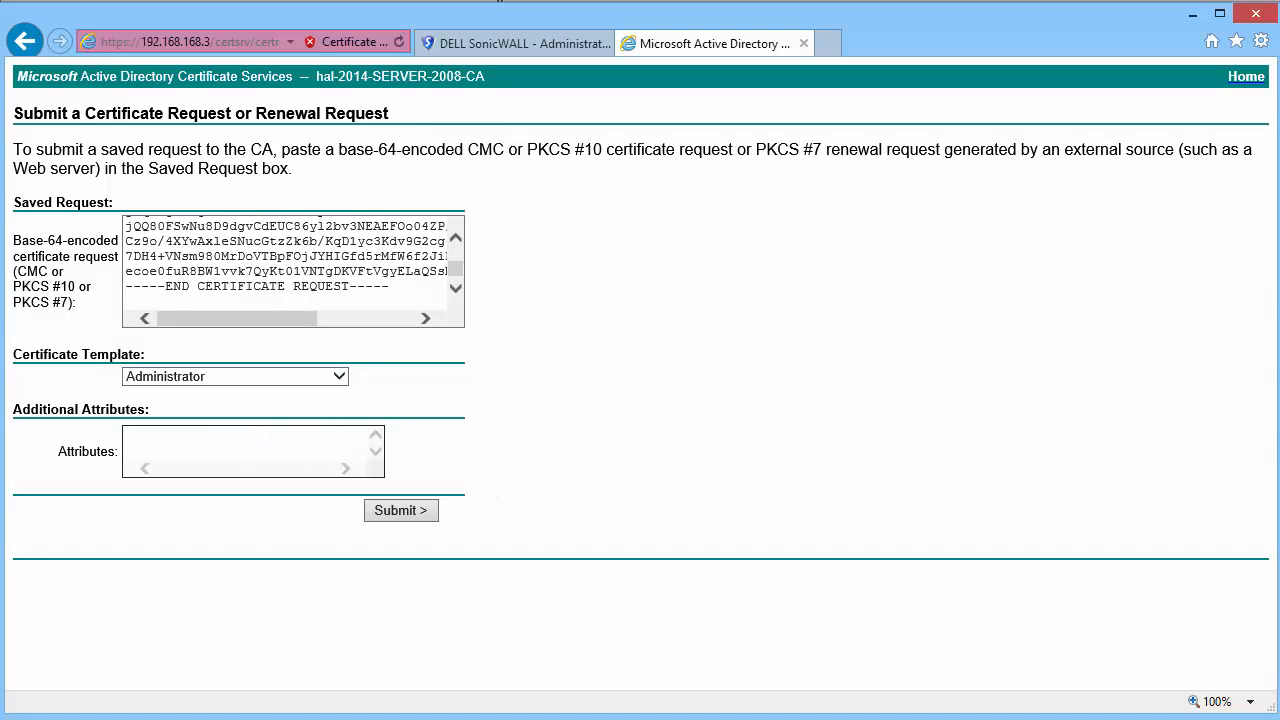
pyautogui.write('san:dns')
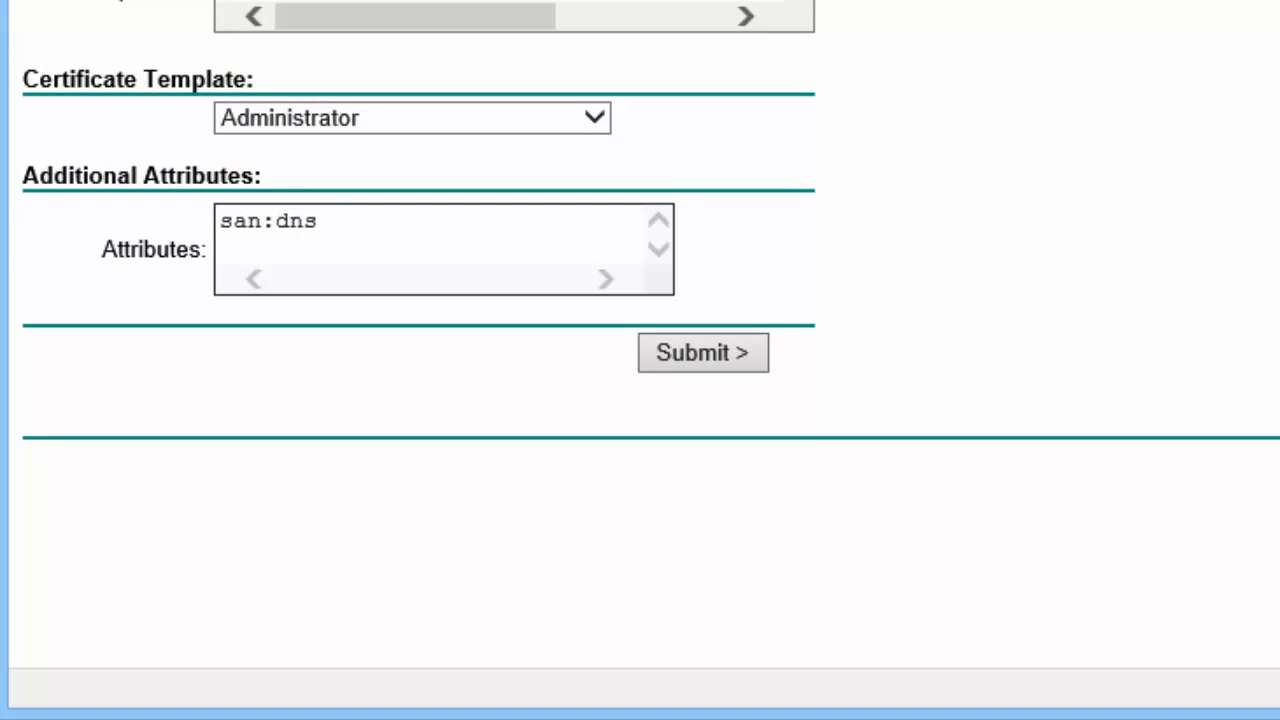
pyautogui.write('=server')
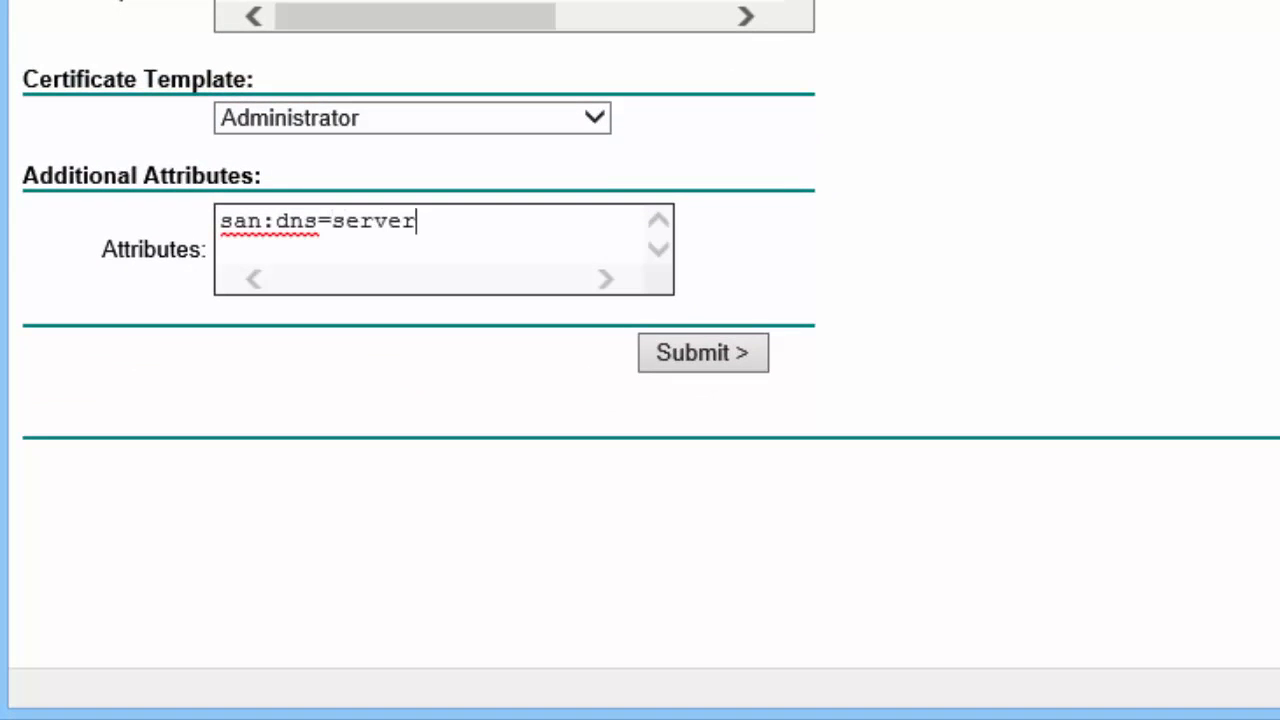
pyautogui.write('.ha1-2014.loc')
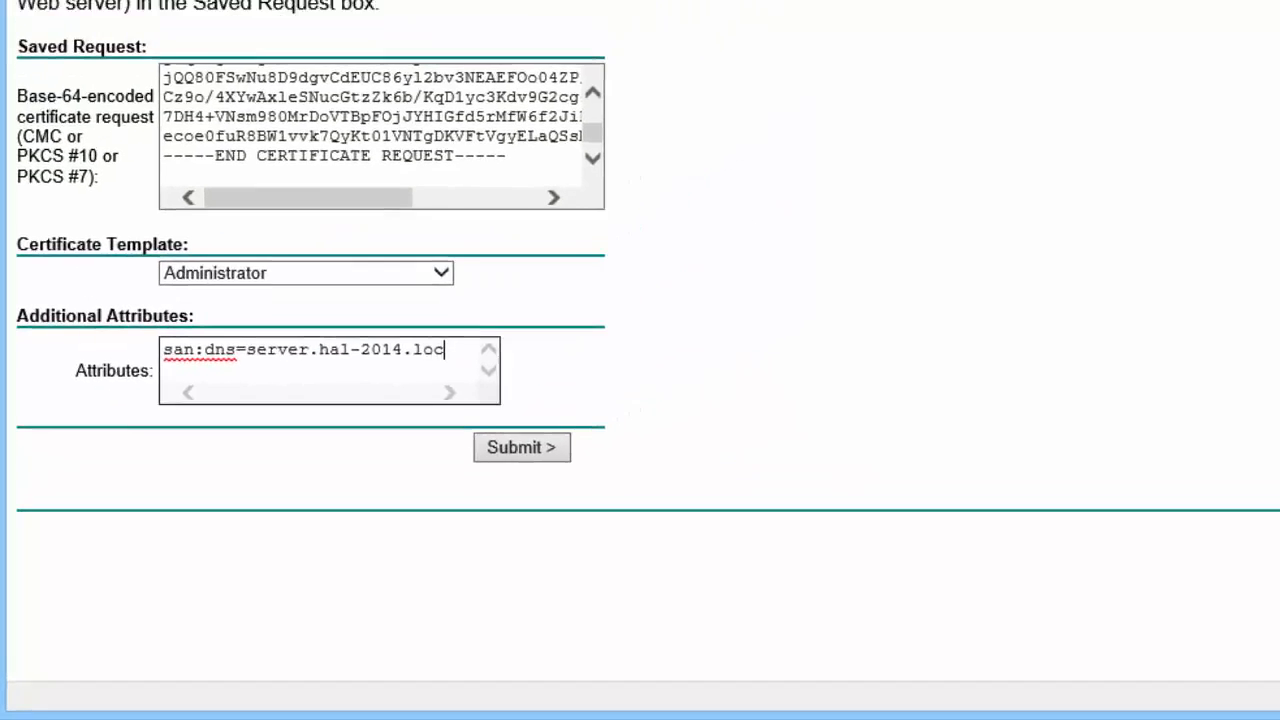
pyautogui.click(521, 447)
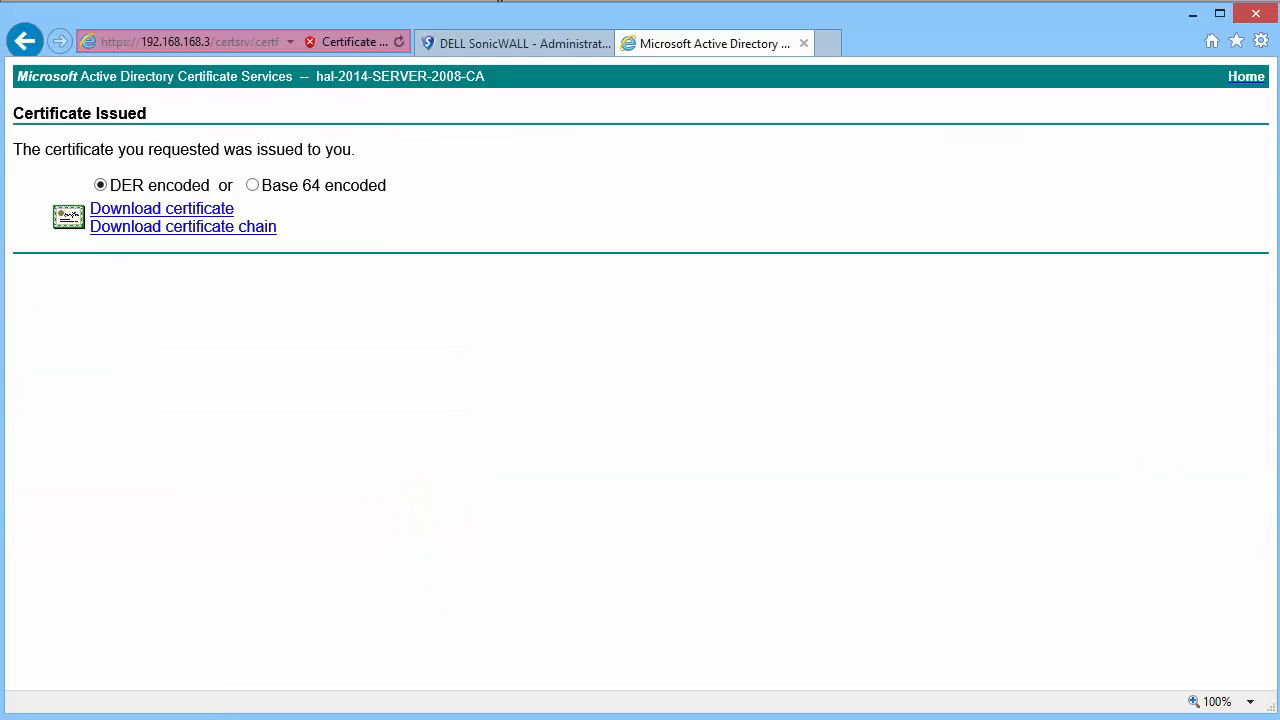
# - Download the issued DER-encoded certificate
pyautogui.click(161, 208)
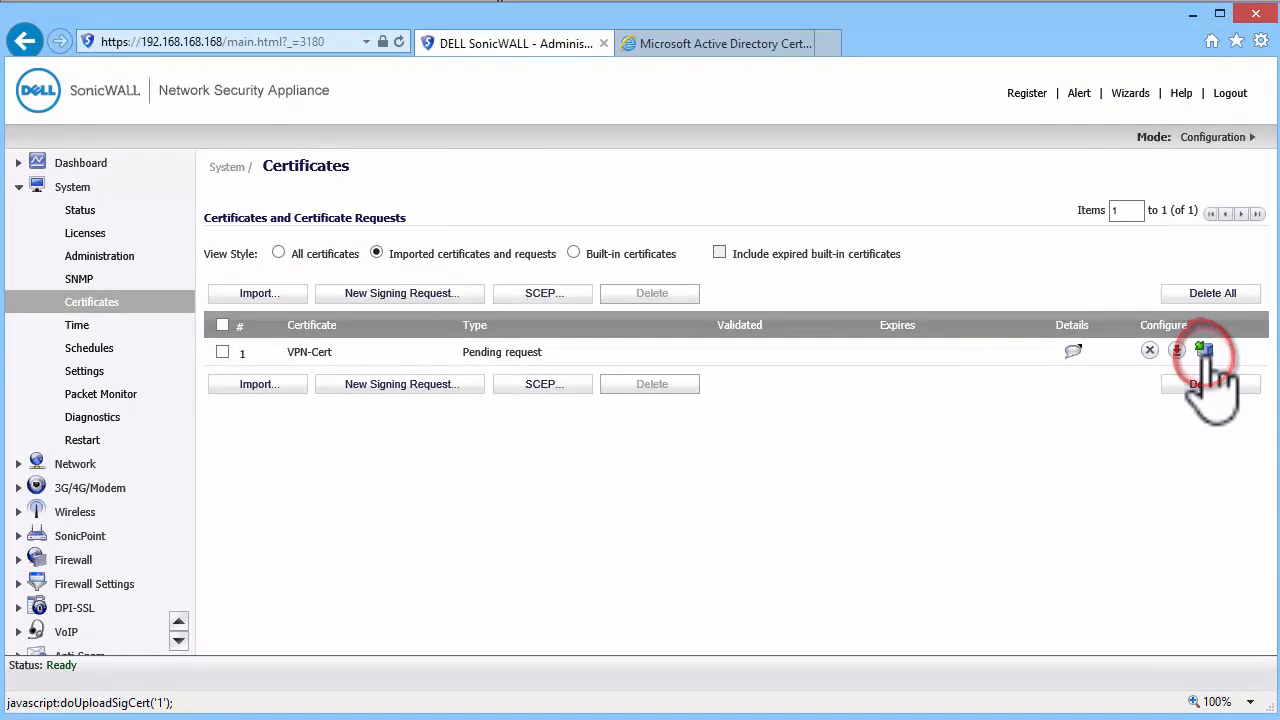
# - Upload certnew (6).cer to the VPN-Cert request, making it a local certificate
pyautogui.click(1203, 351)
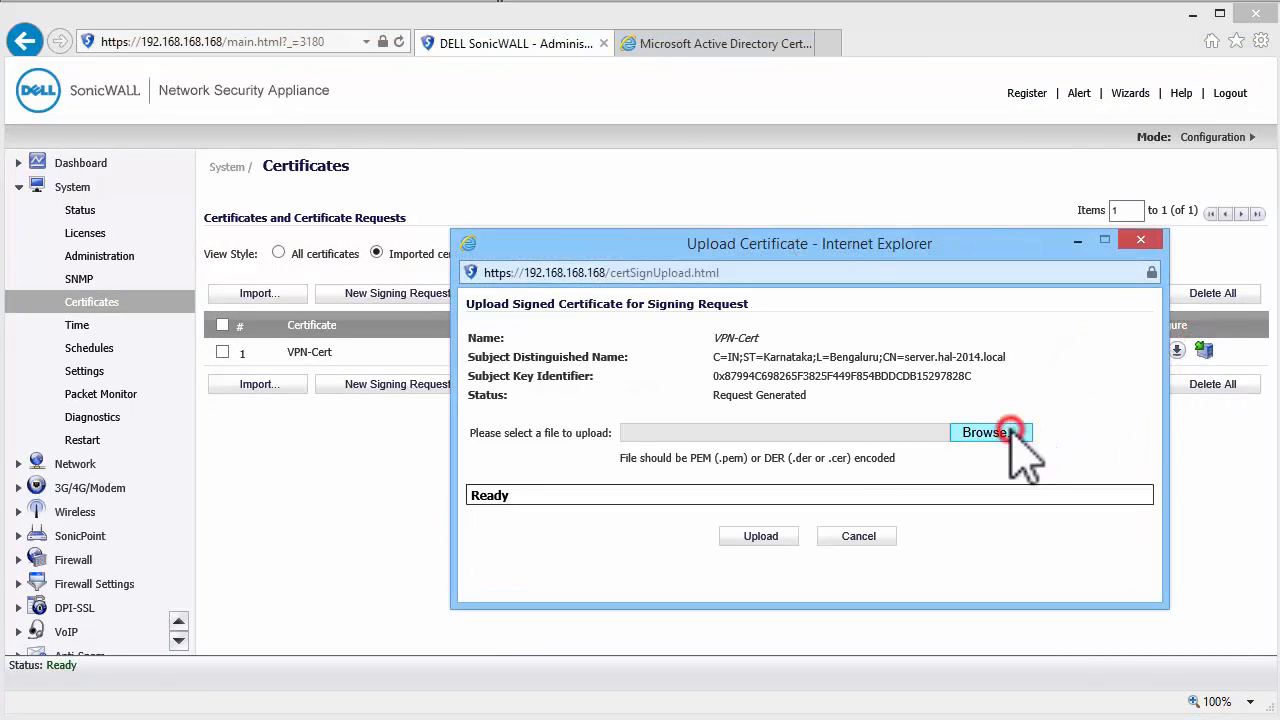
pyautogui.click(990, 432)
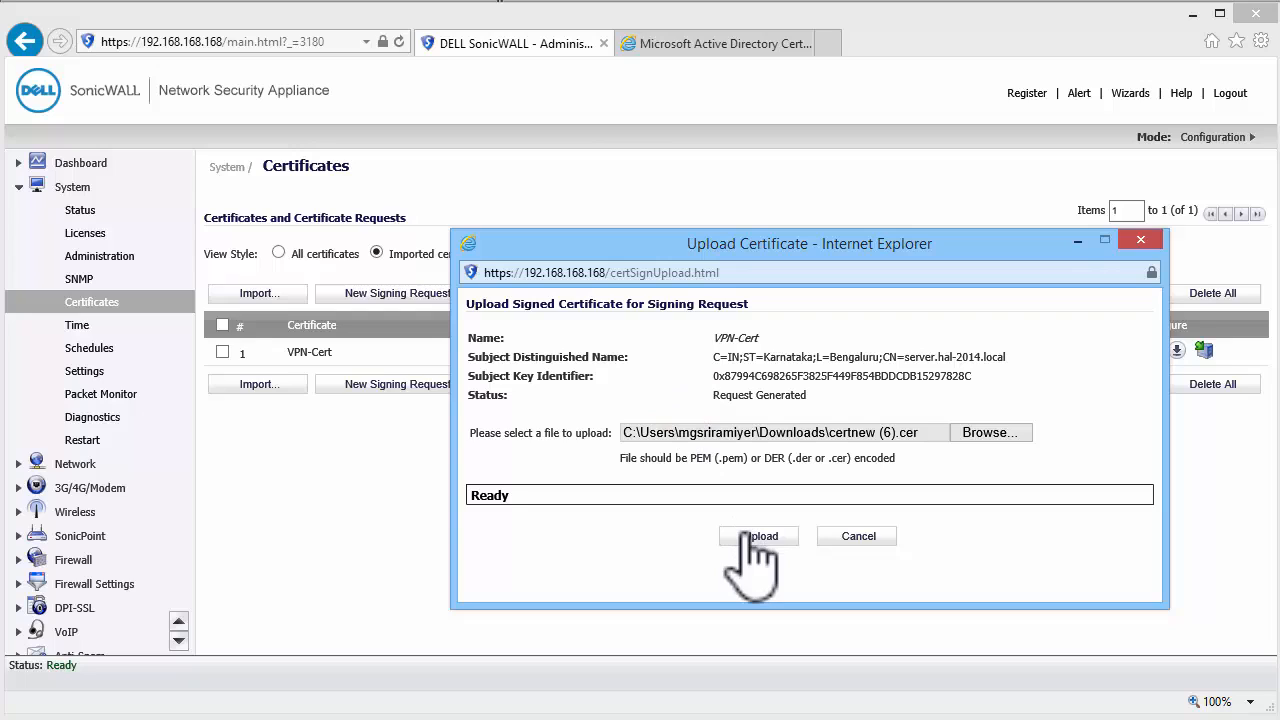
pyautogui.click(759, 536)
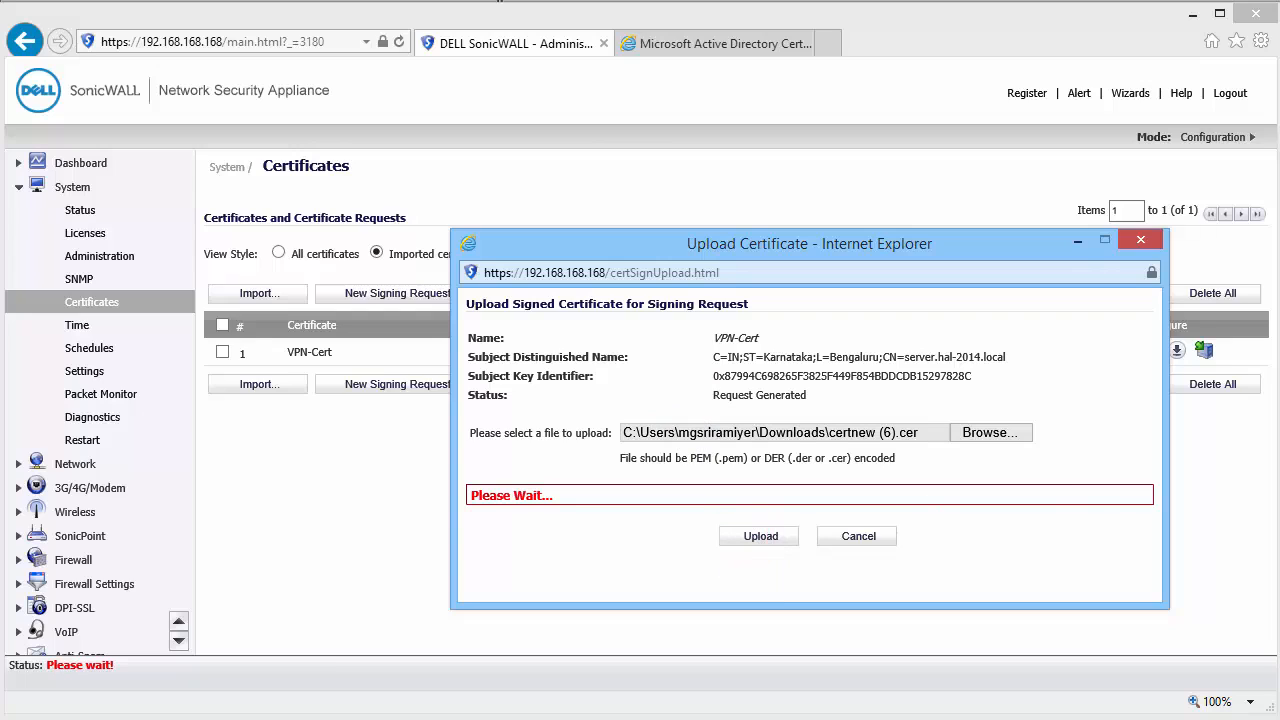
pyautogui.click(759, 536)
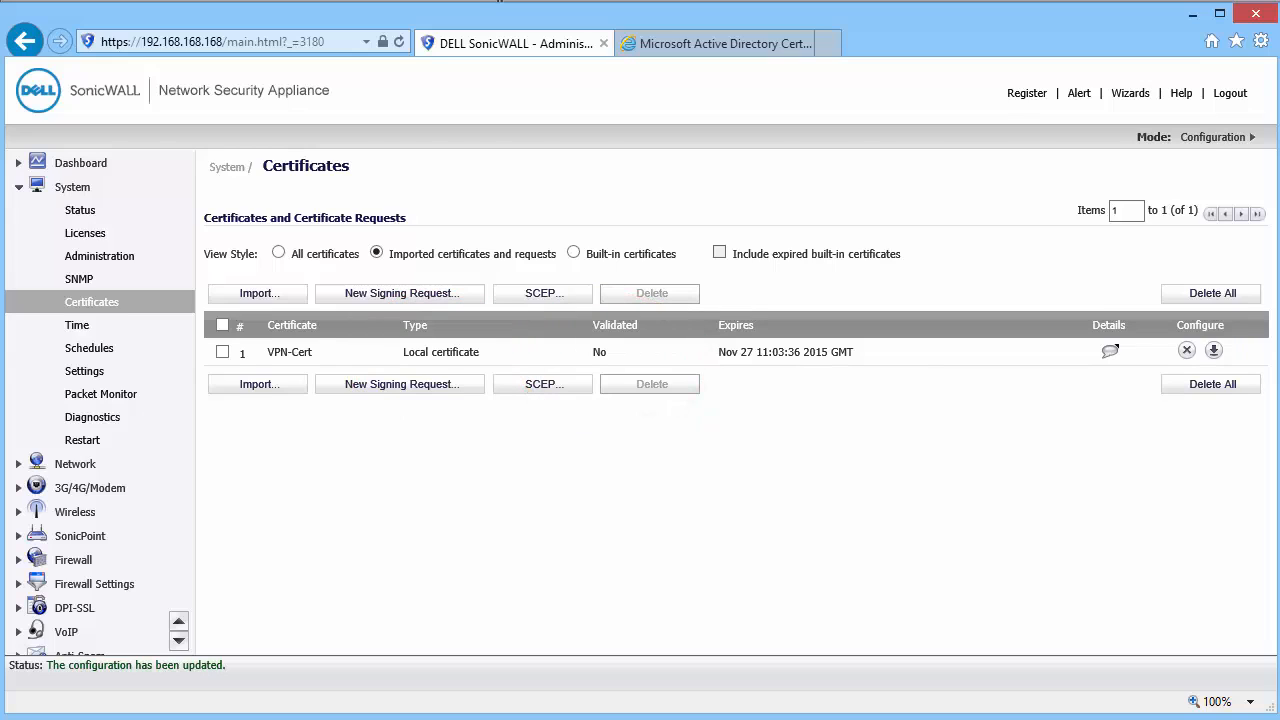
pyautogui.click(714, 43)
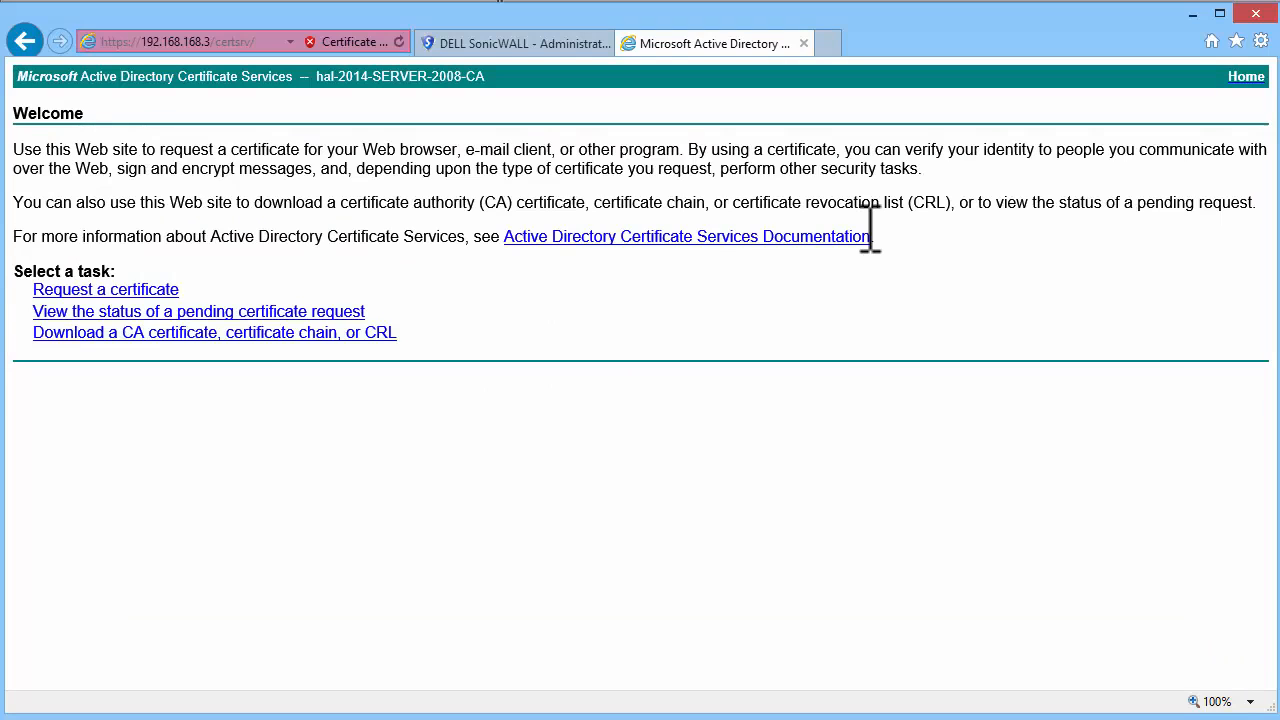
# - Download and save the CA certificate in DER format as certnew (7).cer
pyautogui.click(214, 332)
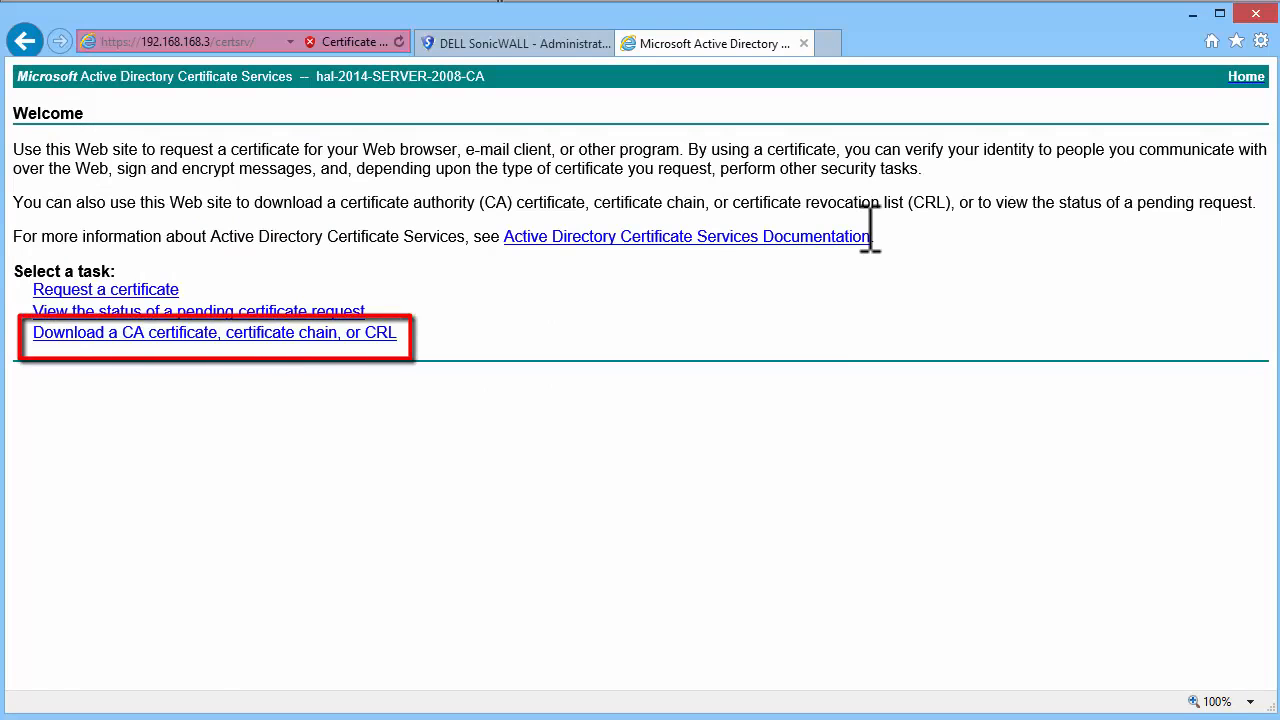
pyautogui.click(213, 332)
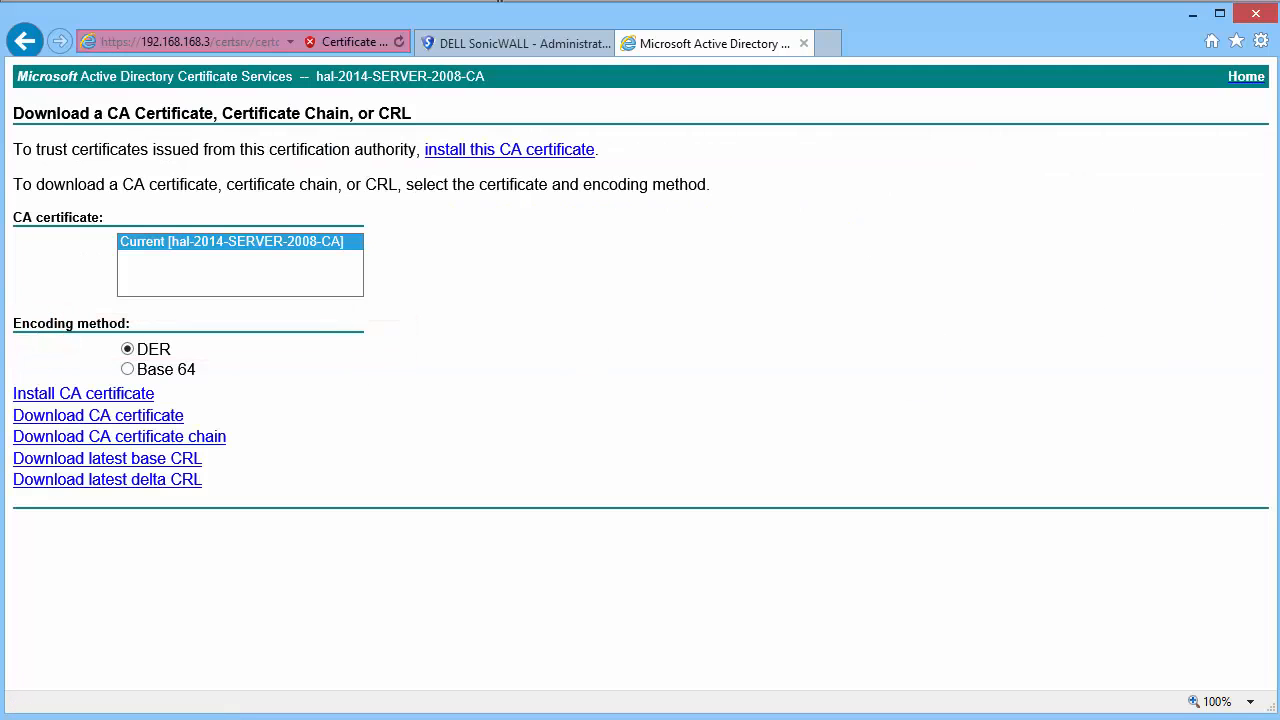
pyautogui.click(98, 415)
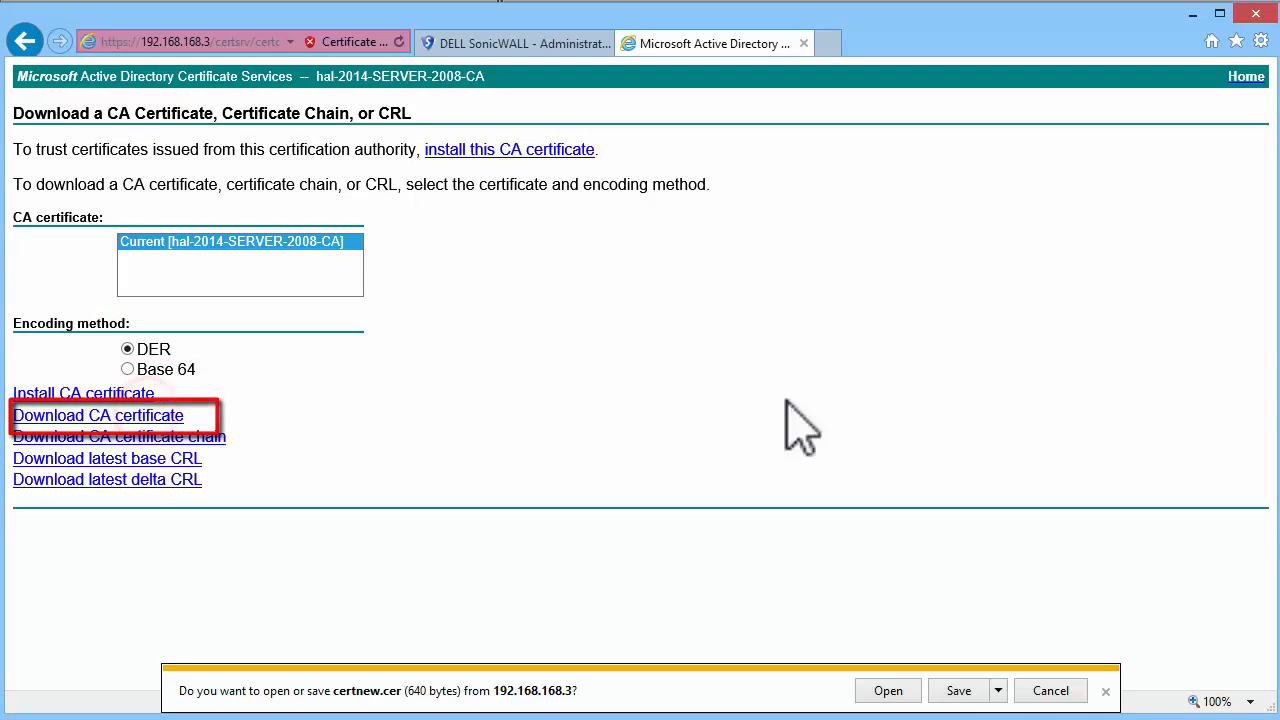
pyautogui.click(958, 690)
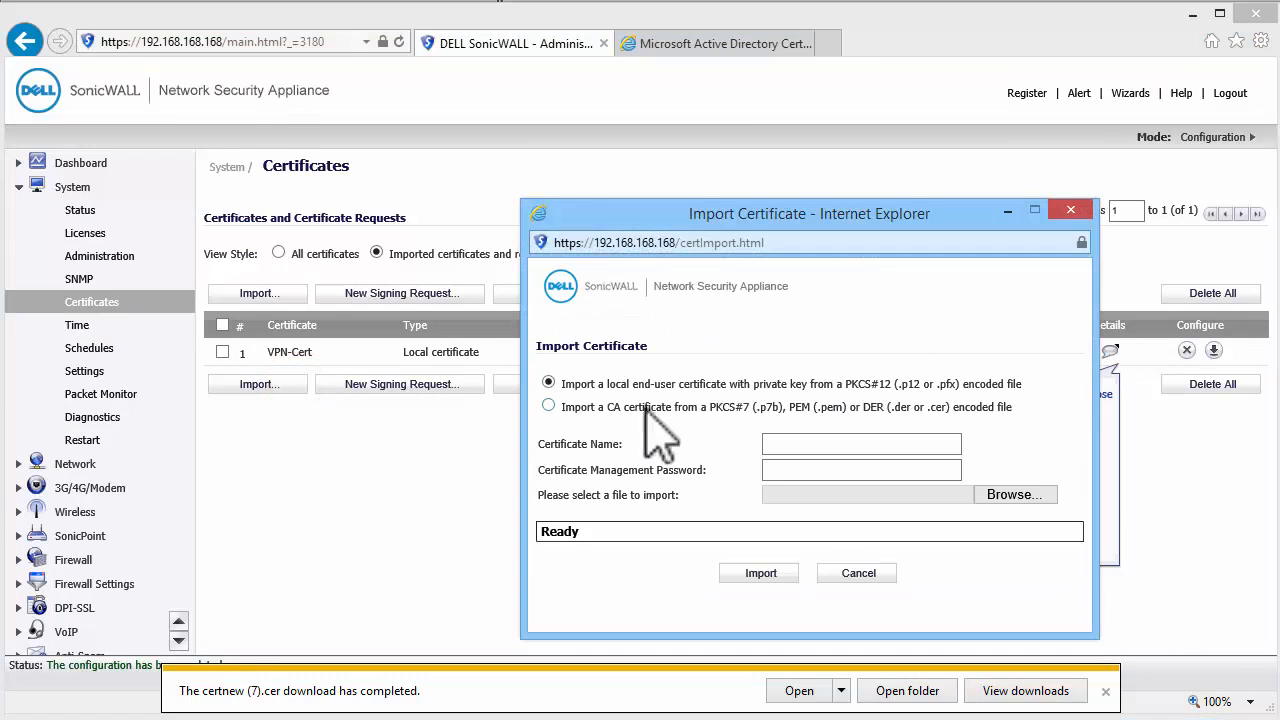
# - Import the downloaded hal-2014-SERVER-2008-CA file as a CA certificate
pyautogui.click(548, 405)
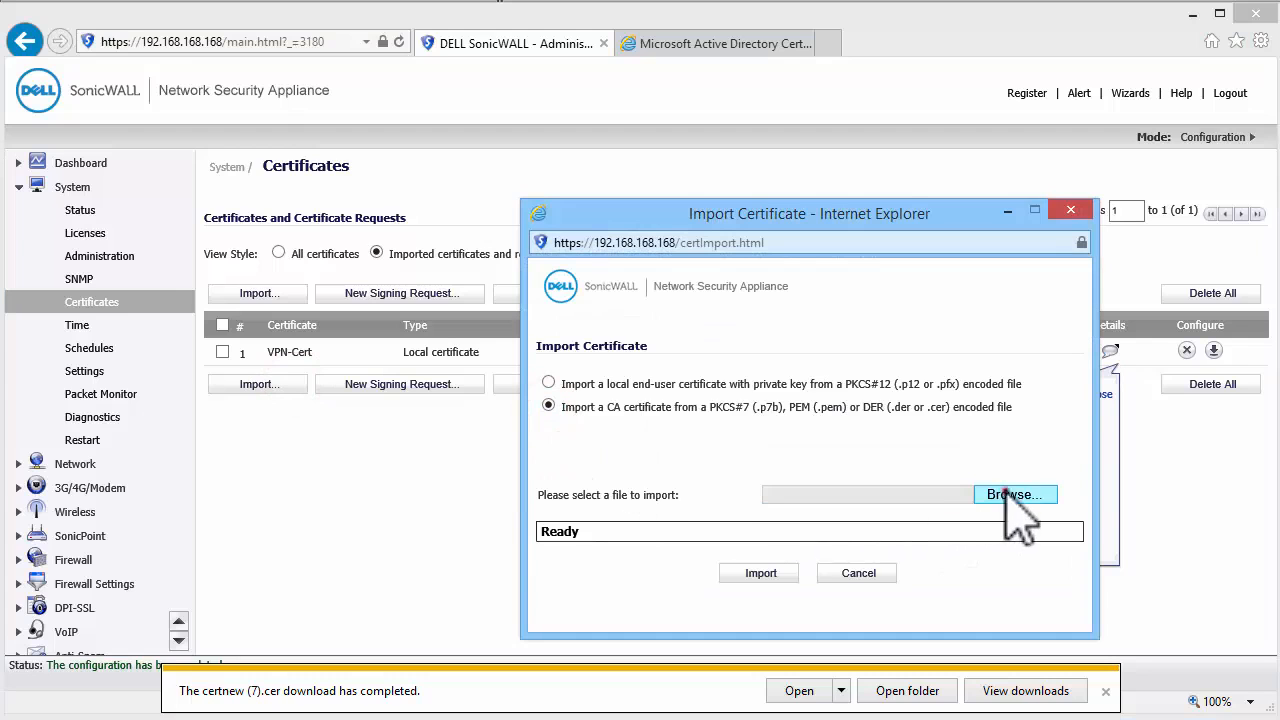
pyautogui.click(1014, 494)
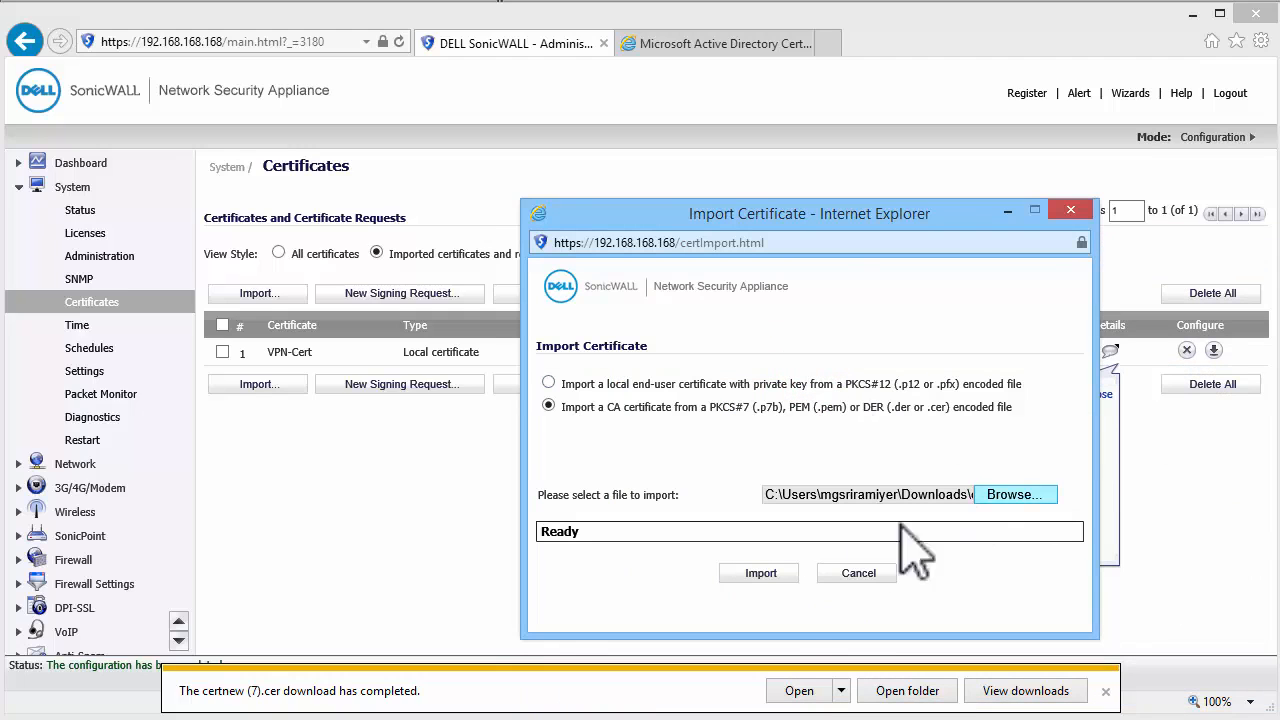
pyautogui.click(759, 573)
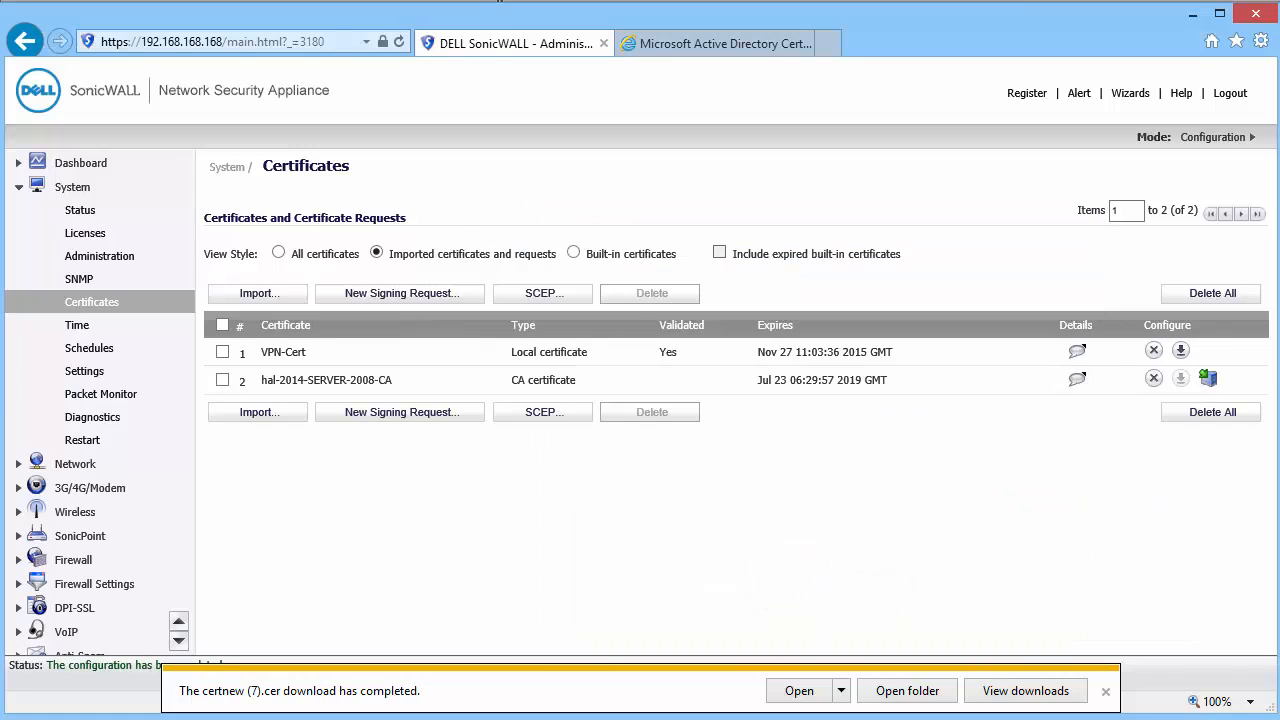